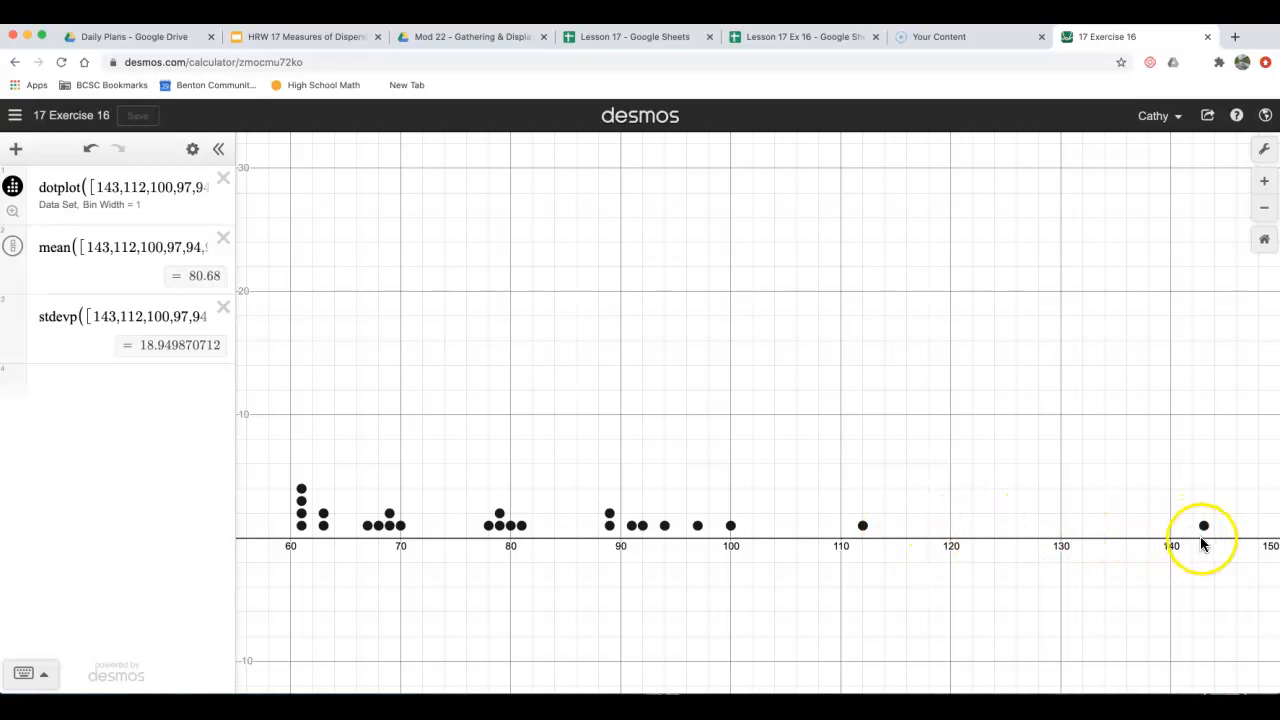
mouse_move(1204, 536)
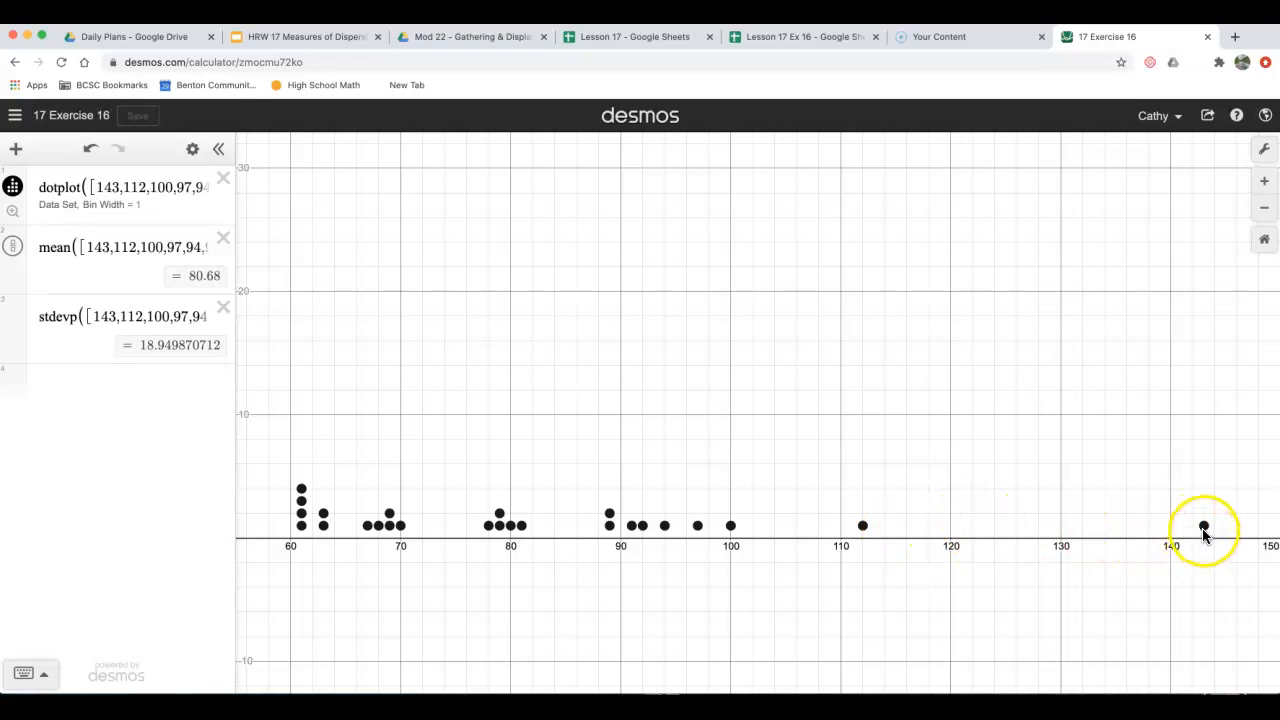
mouse_move(644, 530)
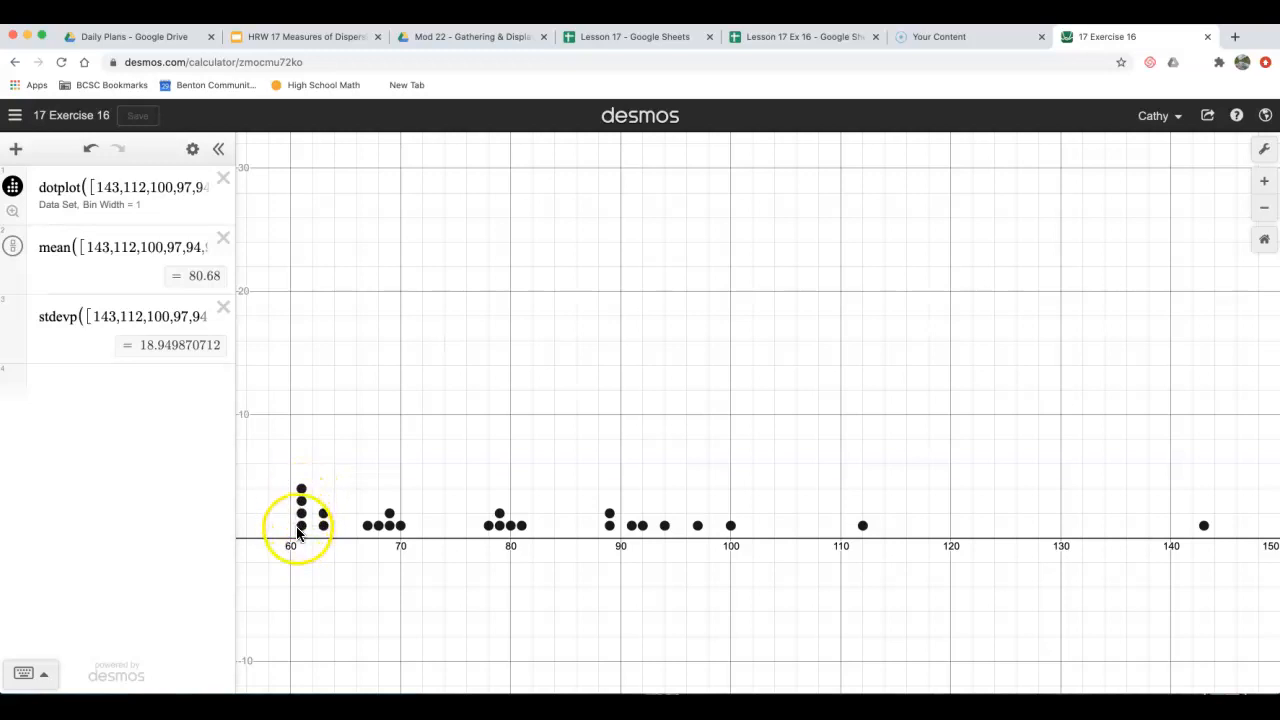
mouse_move(730, 544)
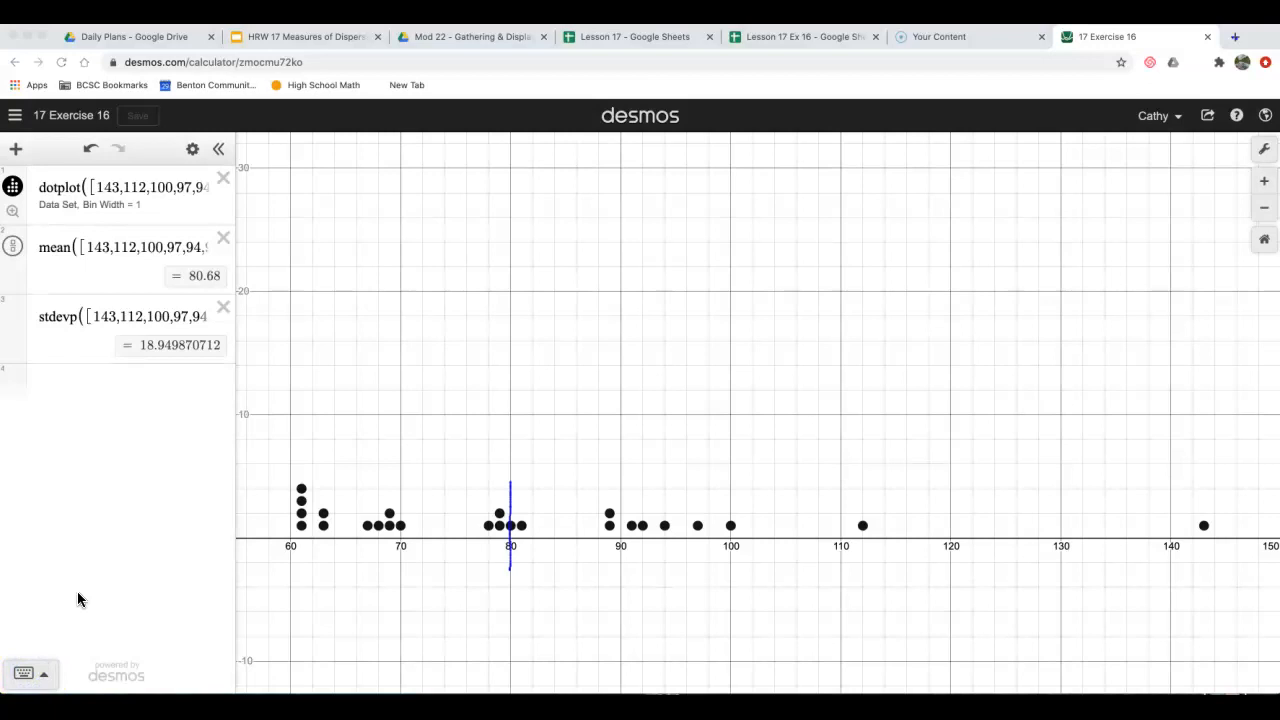
mouse_move(82, 592)
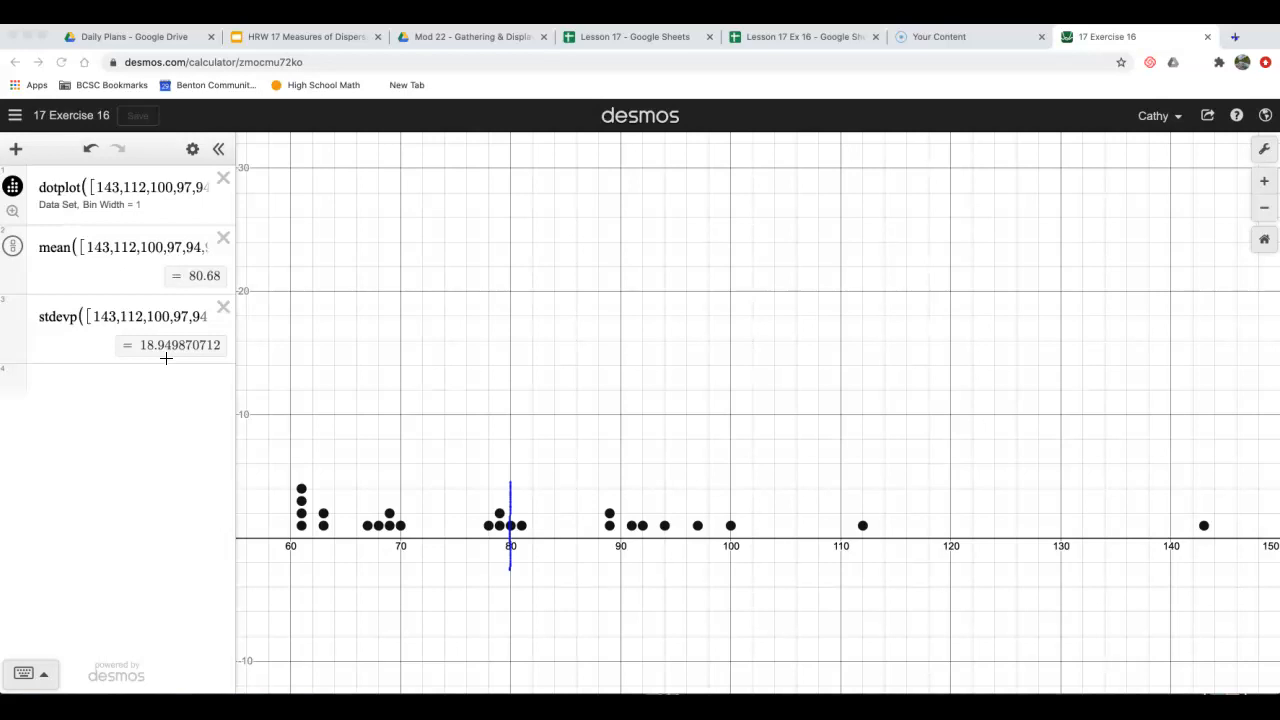
mouse_move(512, 486)
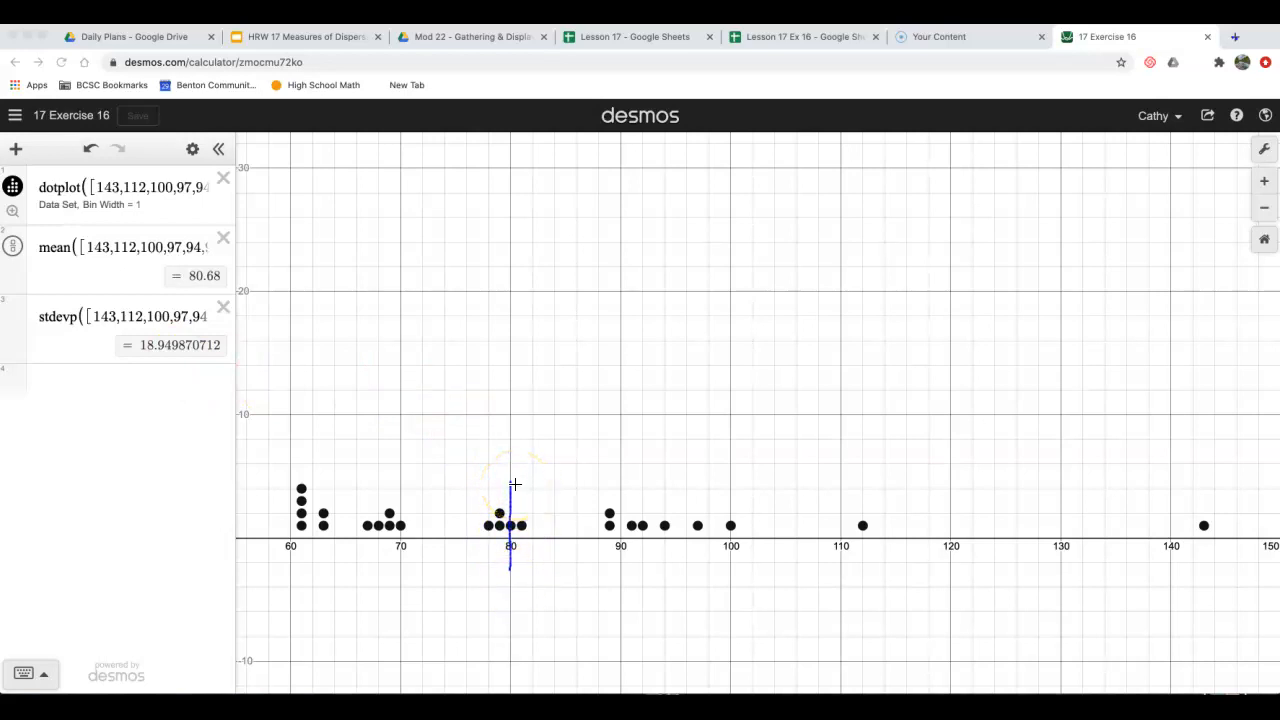
mouse_move(338, 448)
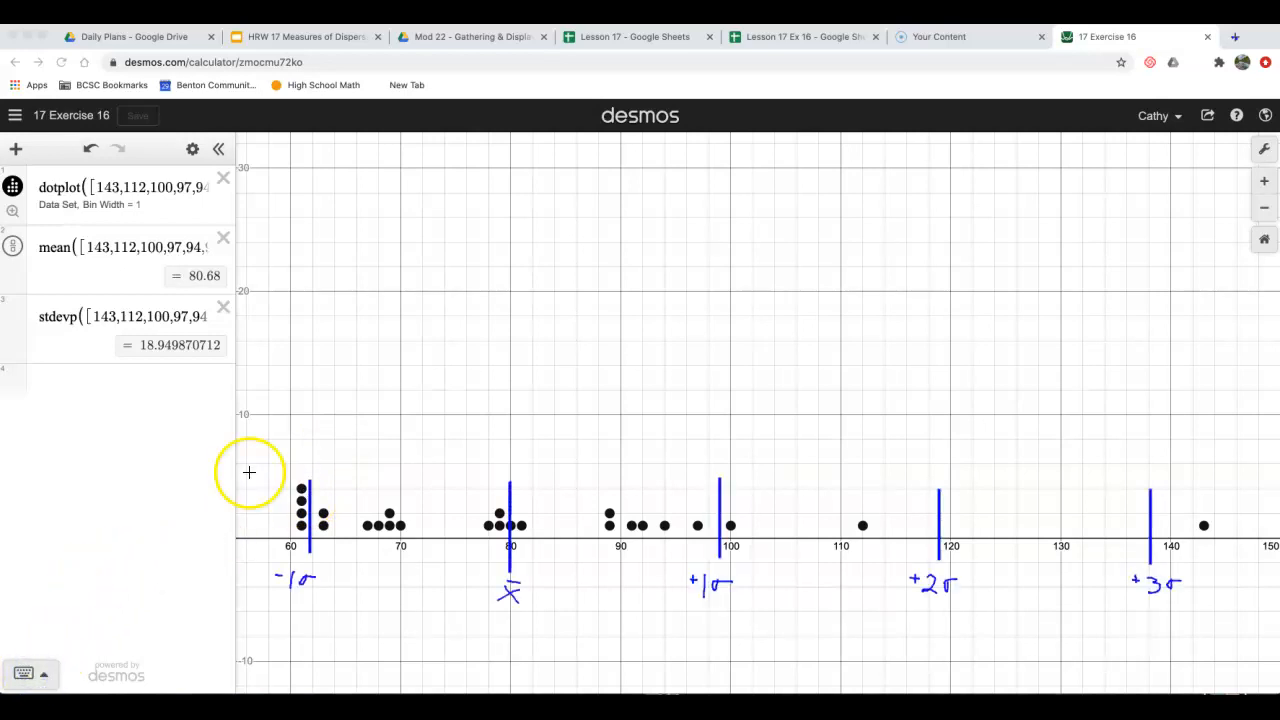
mouse_move(472, 508)
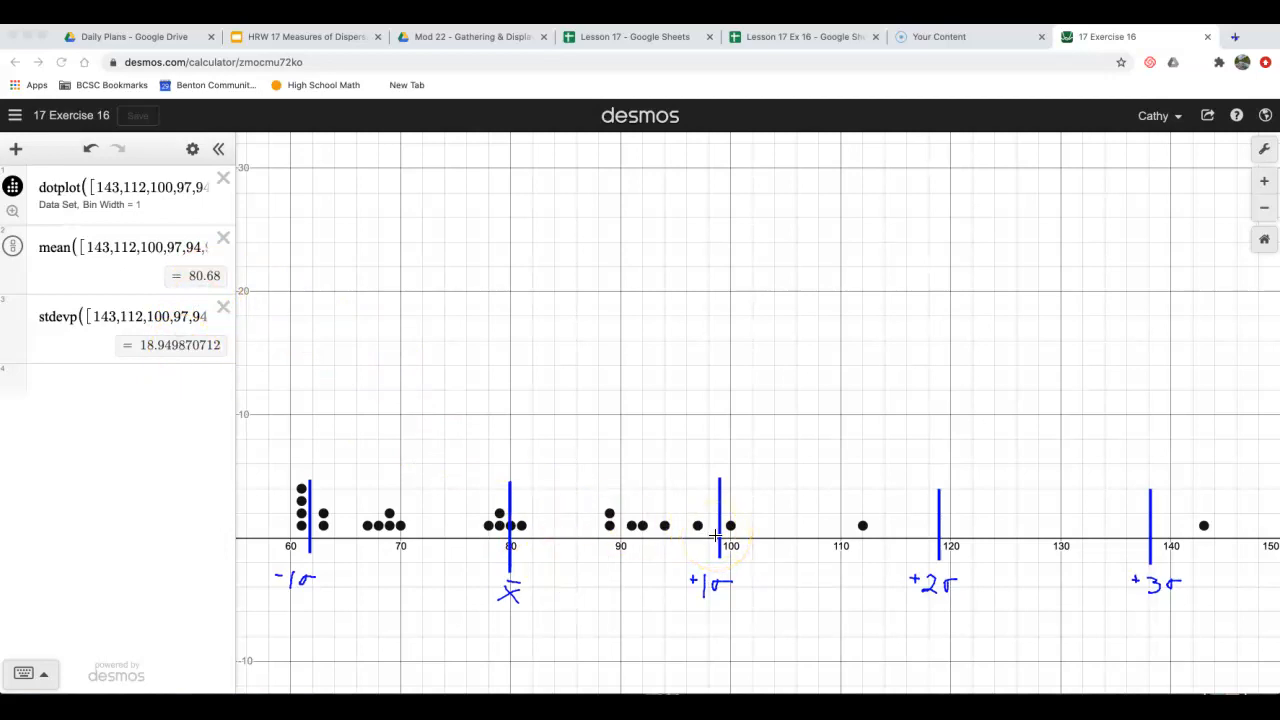
mouse_move(706, 546)
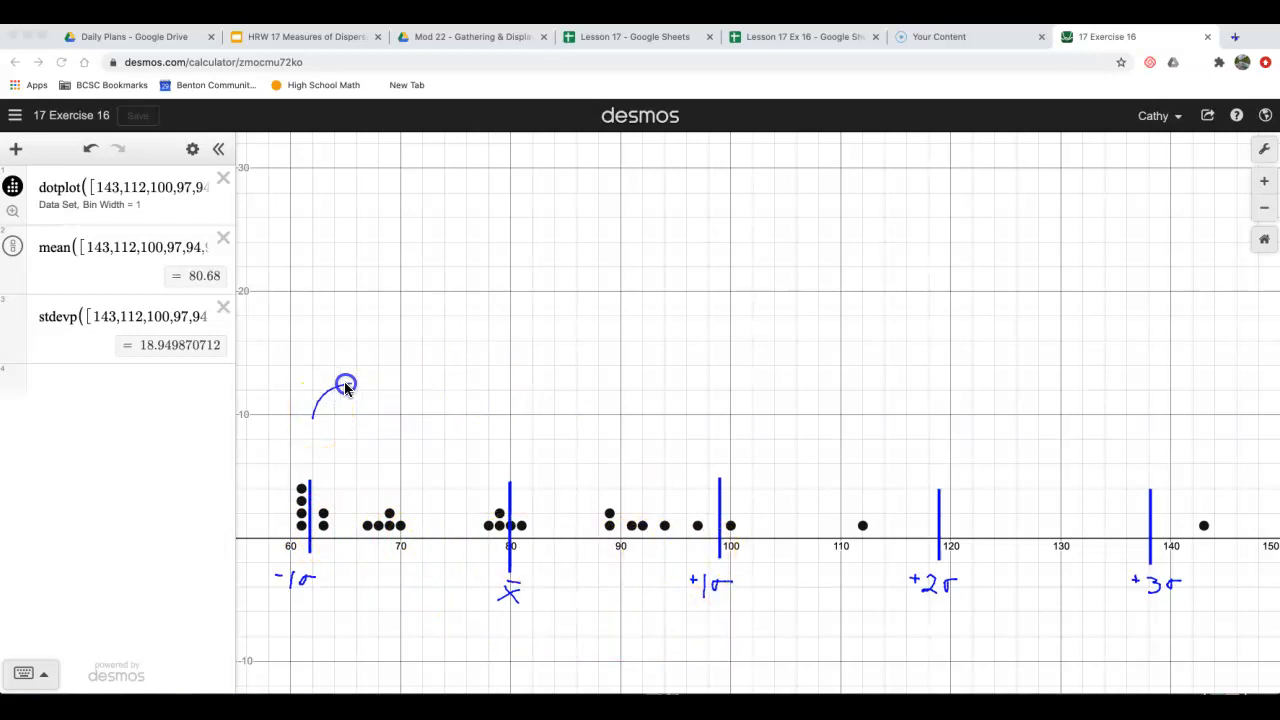
Draw a curly brace above the dots spanning from the −1σ line to the +1σ line.
drag(344, 384, 700, 436)
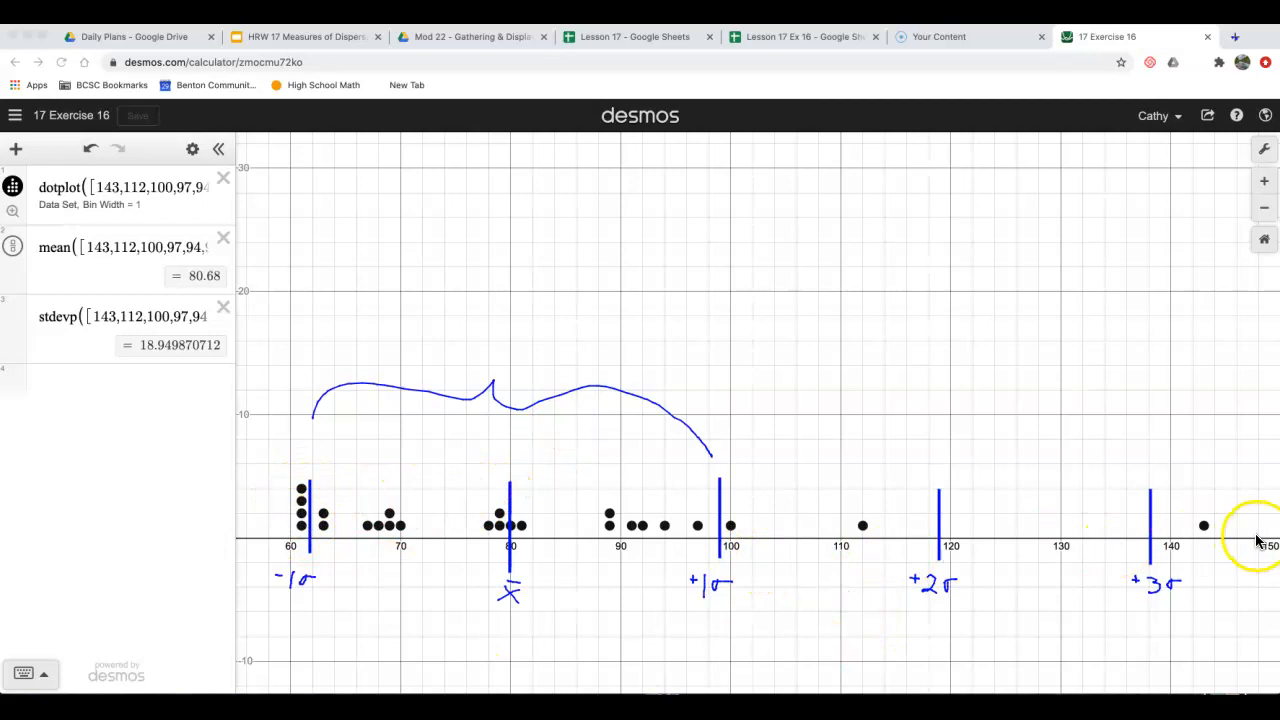
mouse_move(836, 632)
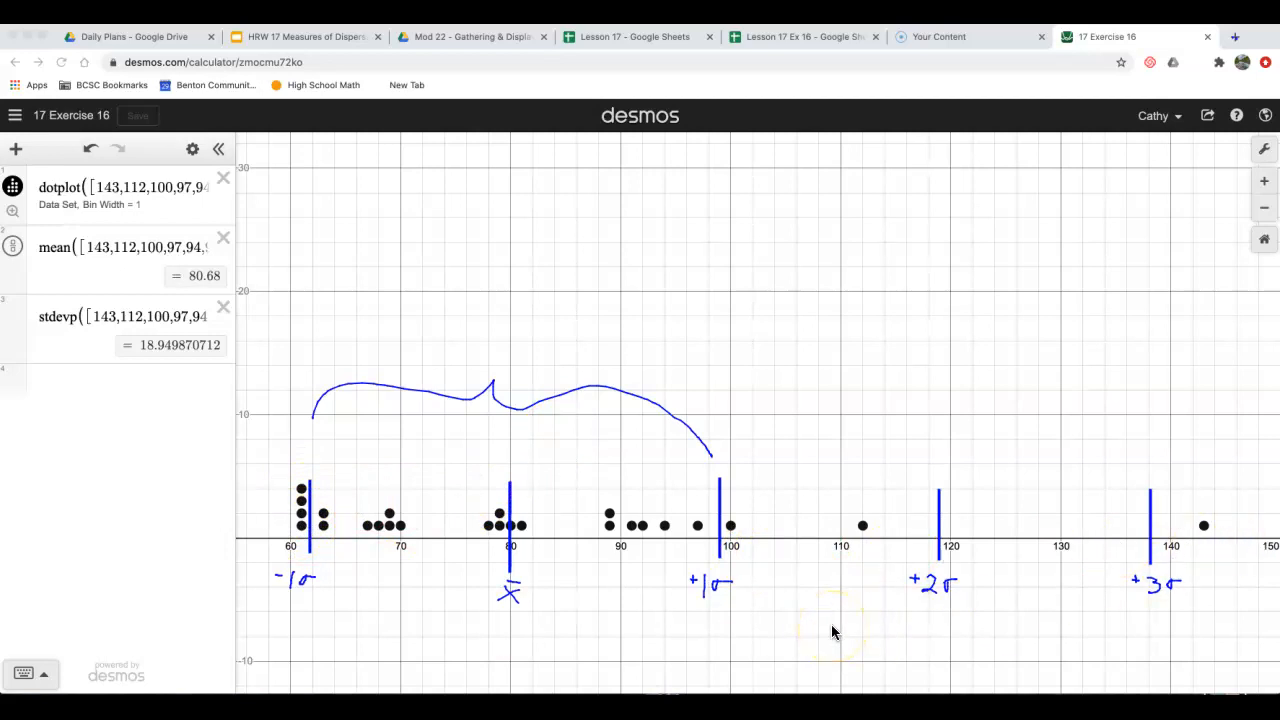
mouse_move(812, 636)
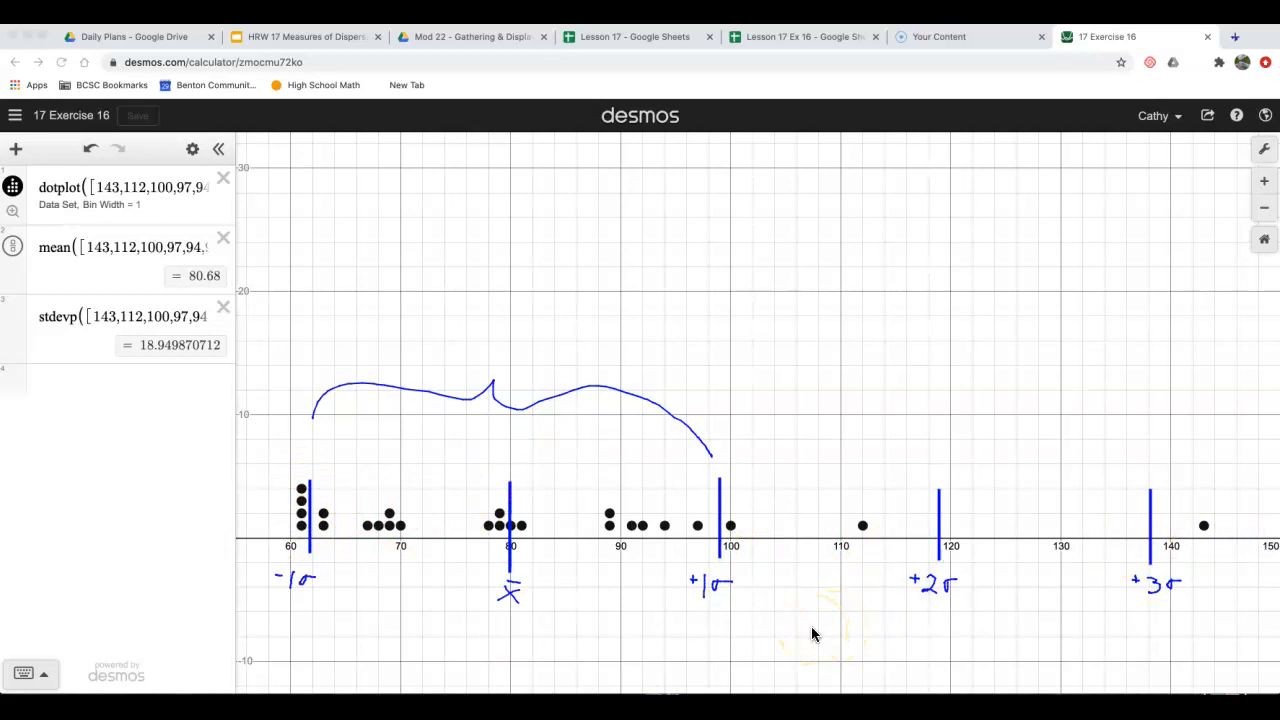